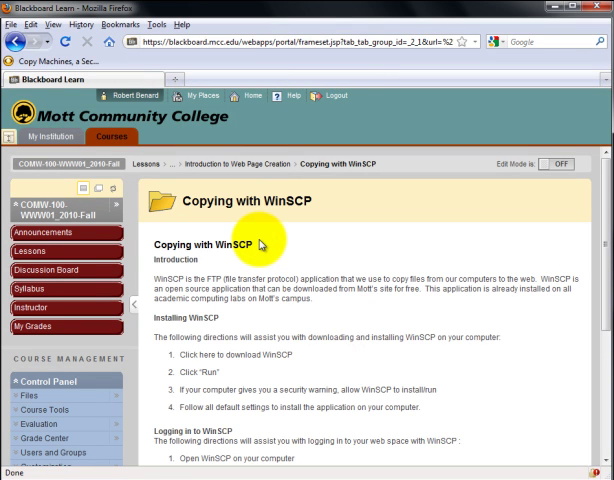
# Step: Scroll the WinSCP login window's stored sessions and select the eshudson.mcc.edu session
pyautogui.scroll(-3)
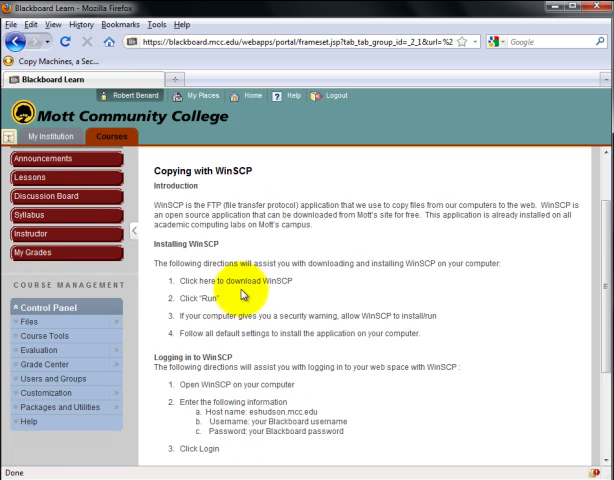
pyautogui.moveTo(265, 312)
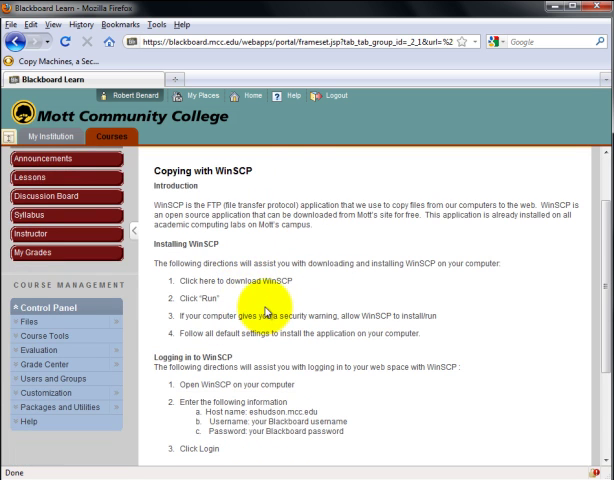
pyautogui.scroll(-3)
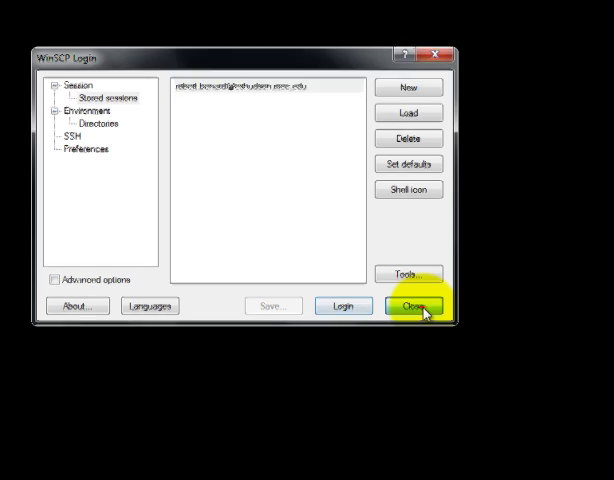
pyautogui.click(410, 306)
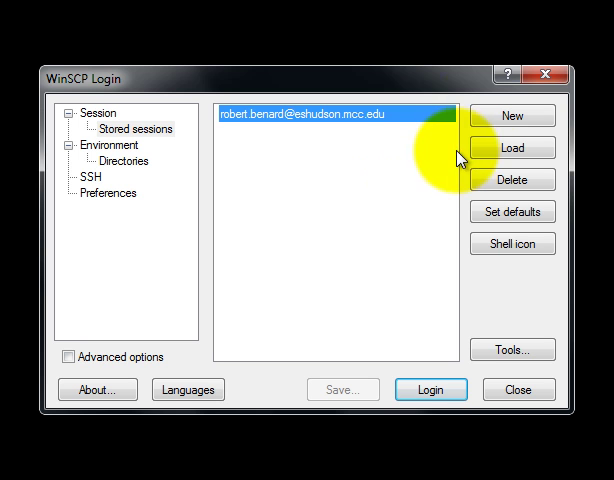
# Step: Delete the old session and fill in a new one for host eshudson.mcc.edu with username and password
pyautogui.click(511, 116)
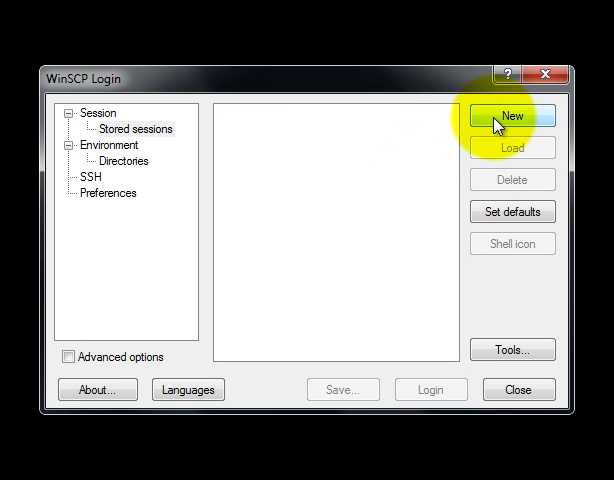
pyautogui.click(512, 115)
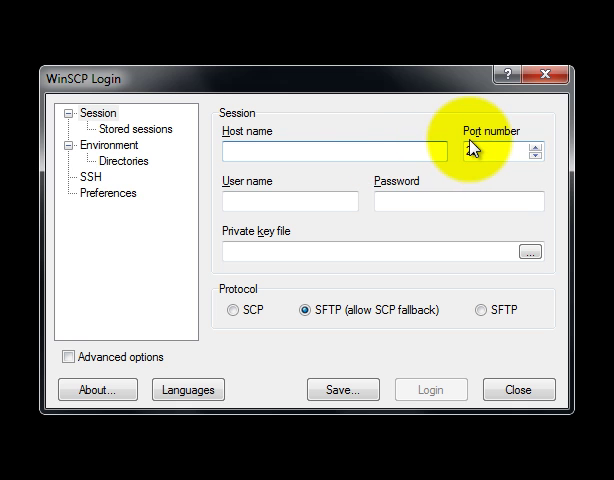
pyautogui.write('eshudson')
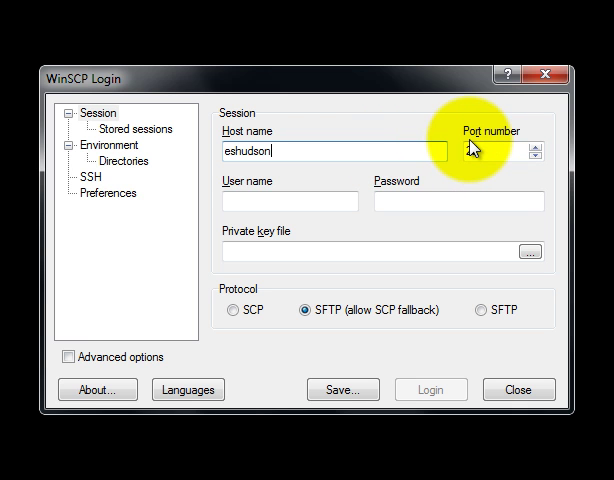
pyautogui.write('robert.benard')
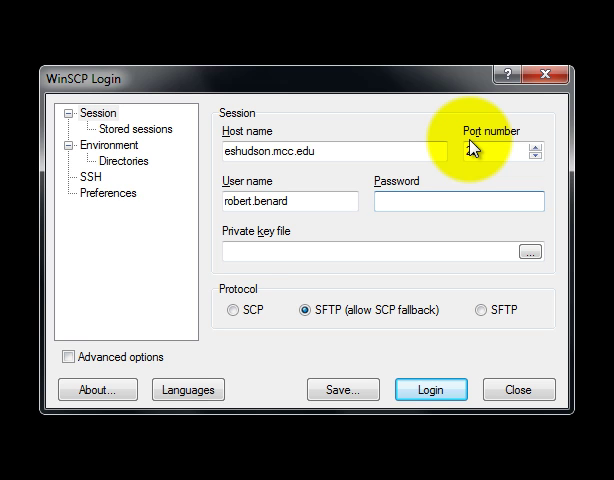
pyautogui.click(455, 201)
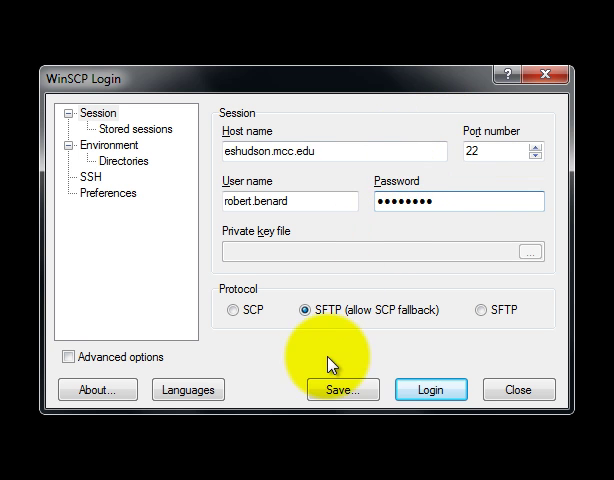
# Step: Save the eshudson.mcc.edu session under its suggested name and confirm
pyautogui.click(343, 389)
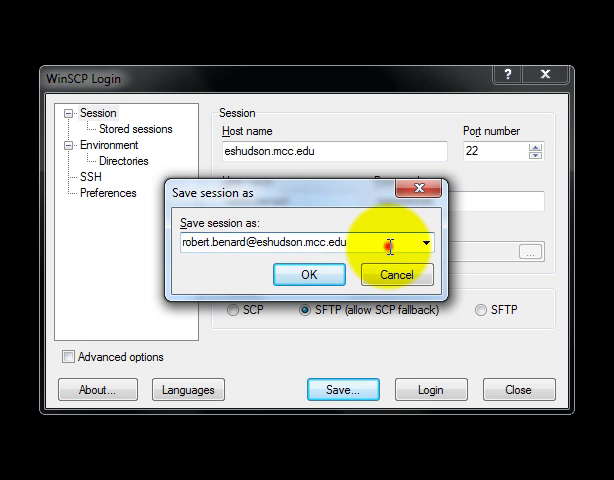
pyautogui.click(309, 275)
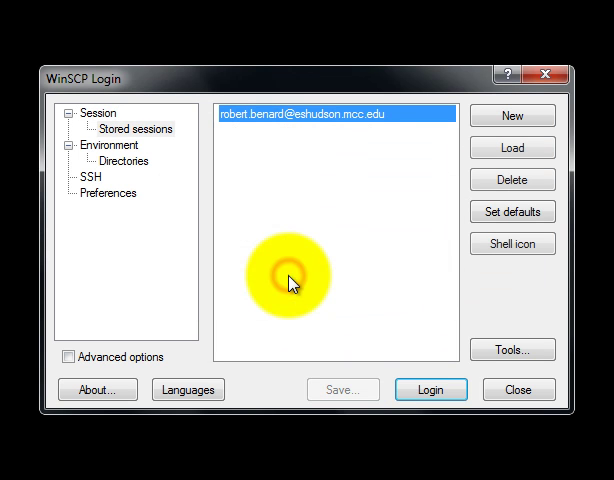
pyautogui.click(430, 389)
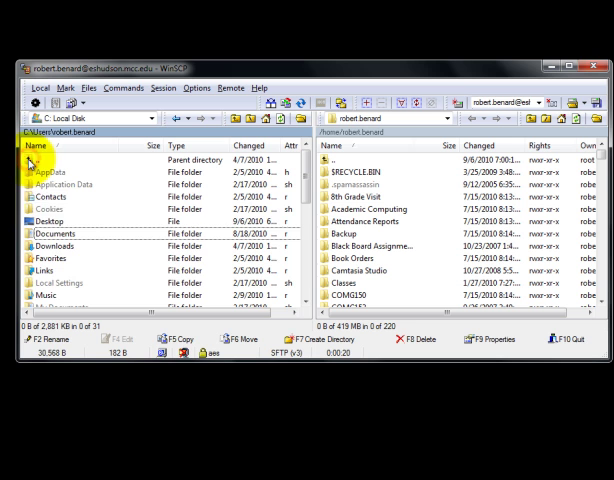
# Step: Open Desktop then public_html locally, and public_html on the remote server
pyautogui.doubleClick(49, 214)
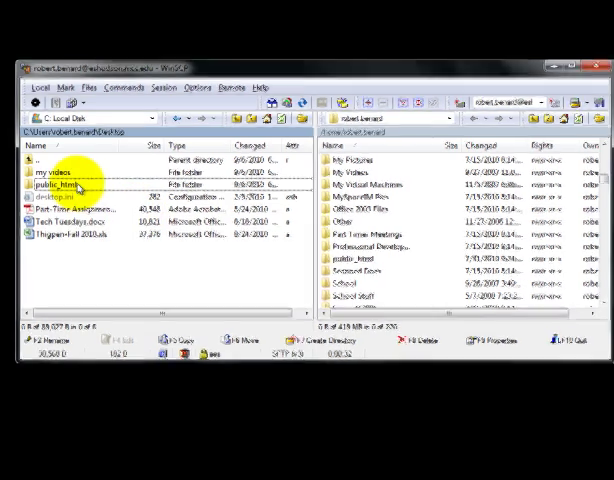
pyautogui.doubleClick(49, 185)
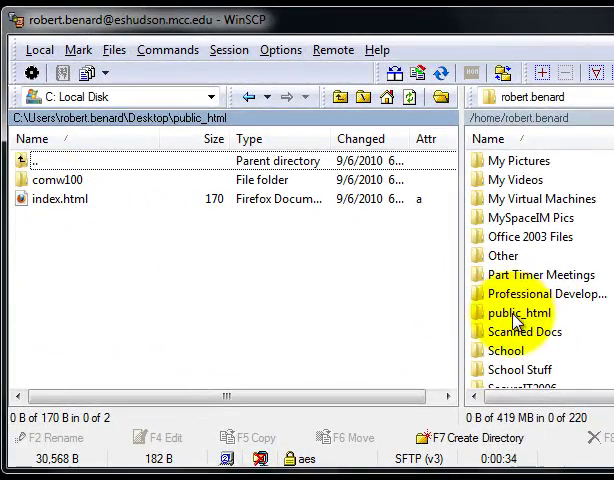
pyautogui.doubleClick(520, 312)
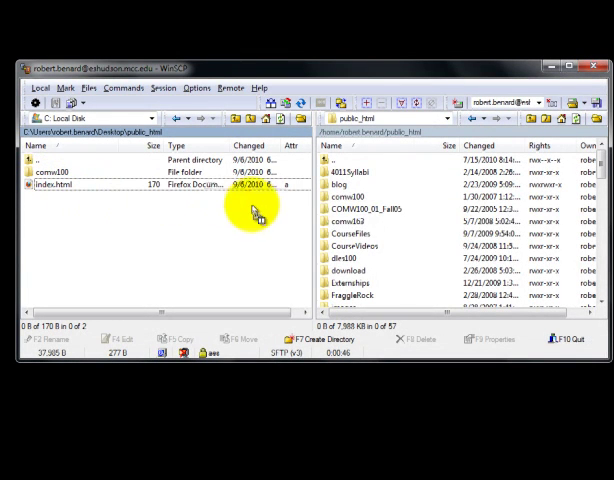
# Step: Switch back to the Firefox window with the Copying Files with WinSCP instructions
pyautogui.click(360, 246)
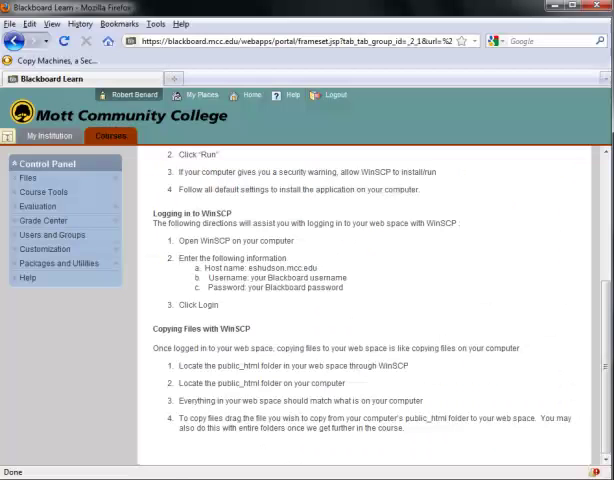
# Step: Open a new Firefox tab and enter edtech.mcc.edu/~robert.benard in the address bar
pyautogui.click(337, 79)
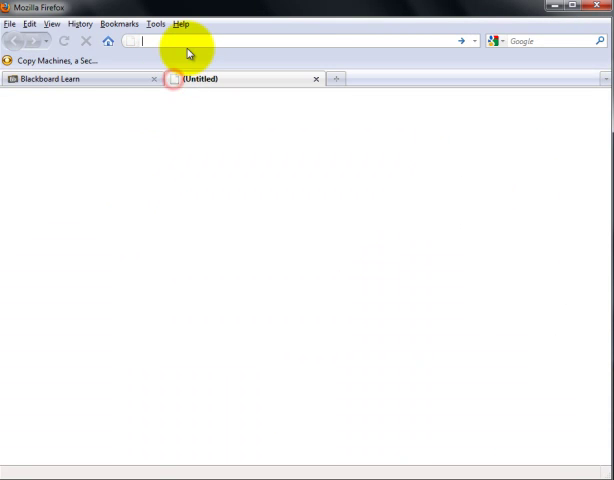
pyautogui.write('edtech.mcc.edu/')
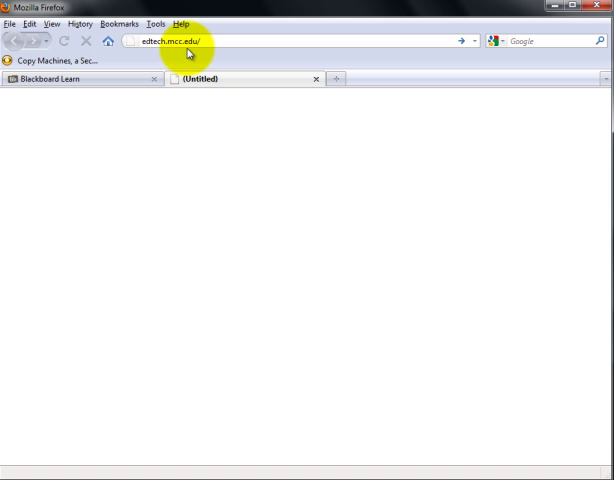
pyautogui.write('~robert.benard')
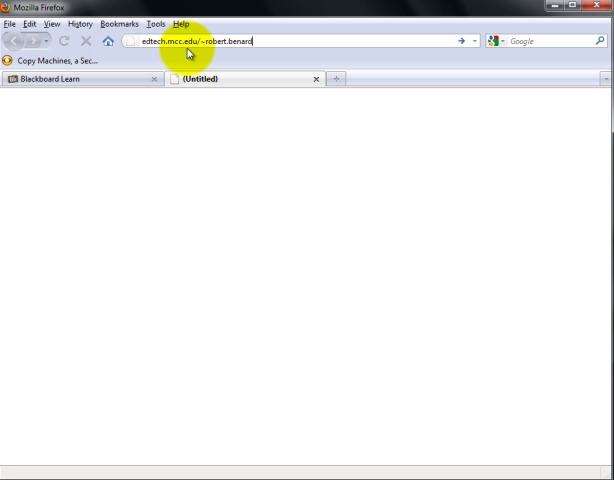